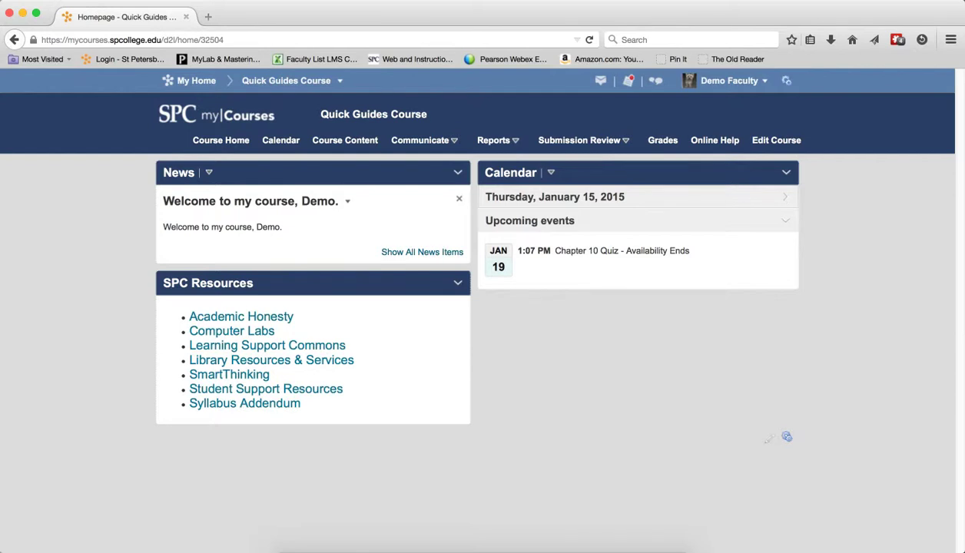
mouse_move(602, 206)
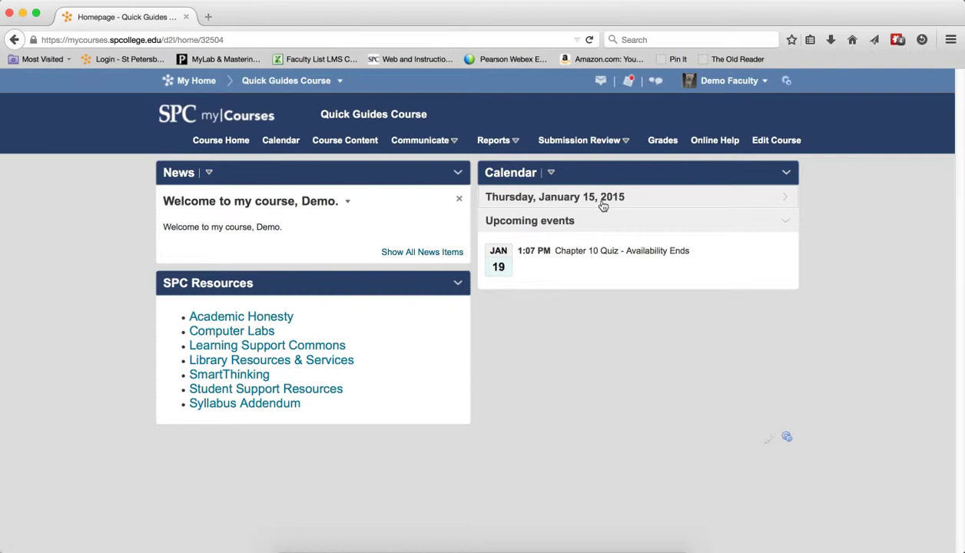
Step: Reach the Manage Quizzes page via Submission Review > Quizzes in the course navbar
click(579, 140)
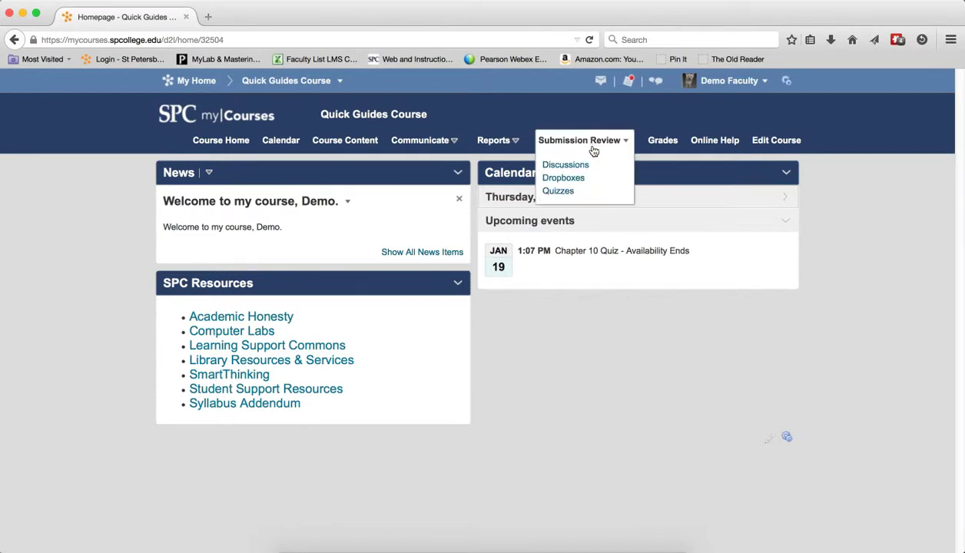
click(558, 190)
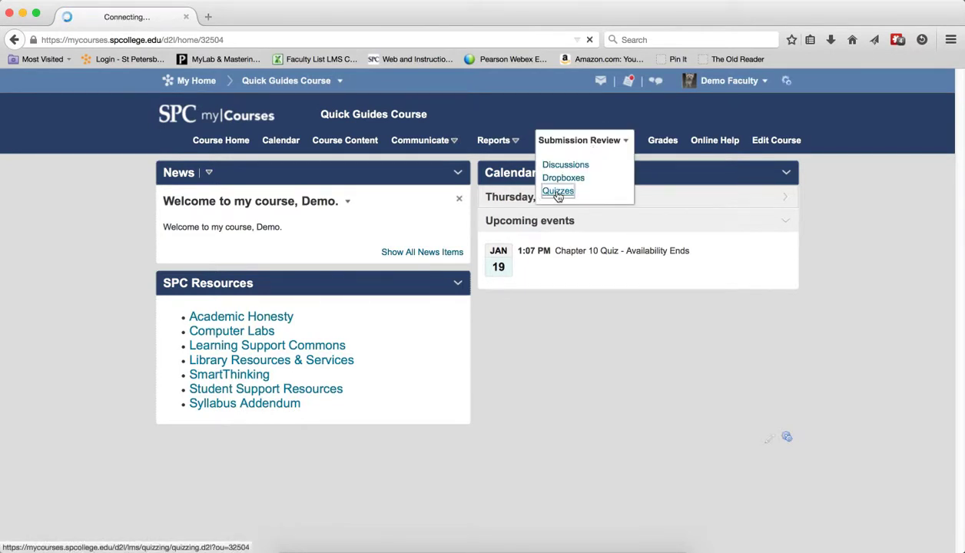
click(556, 191)
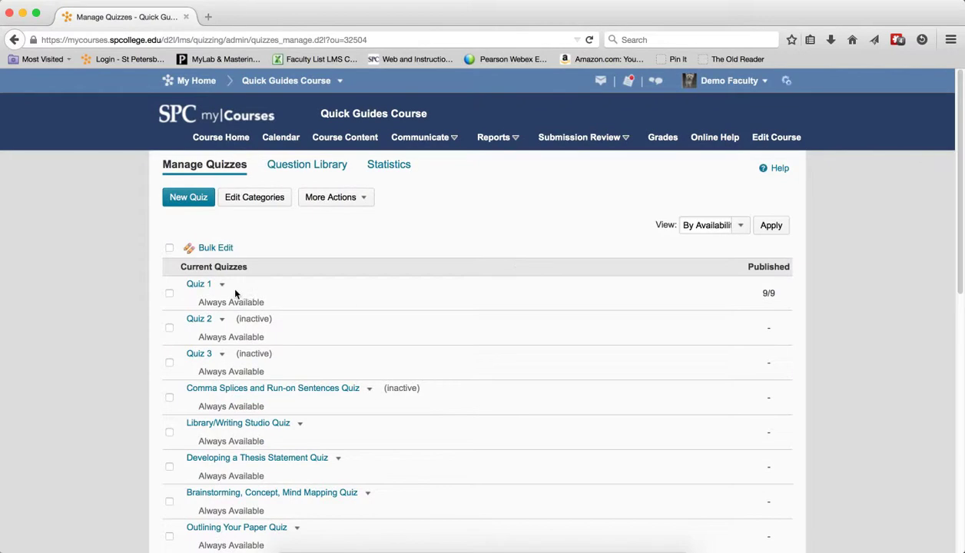
Step: Open Grade Quiz for Quiz 1 from its dropdown, listing completed attempts and scores
click(222, 284)
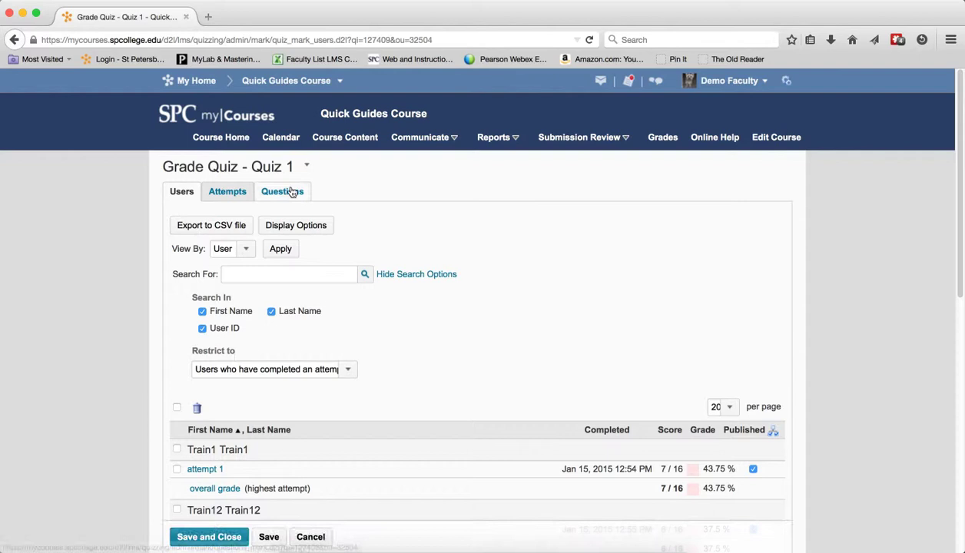
click(282, 190)
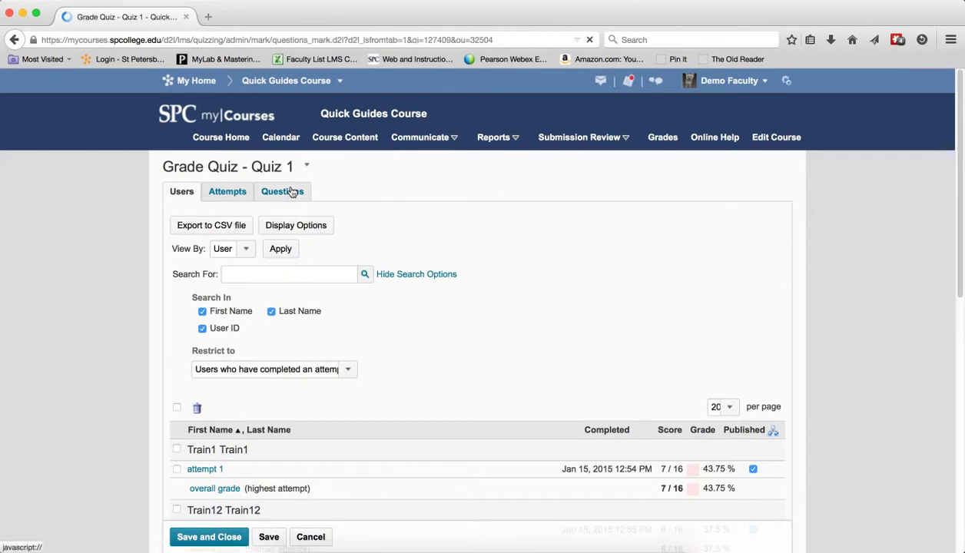
Step: Show Quiz 1's Questions list with grading set to Update All Attempts
click(283, 191)
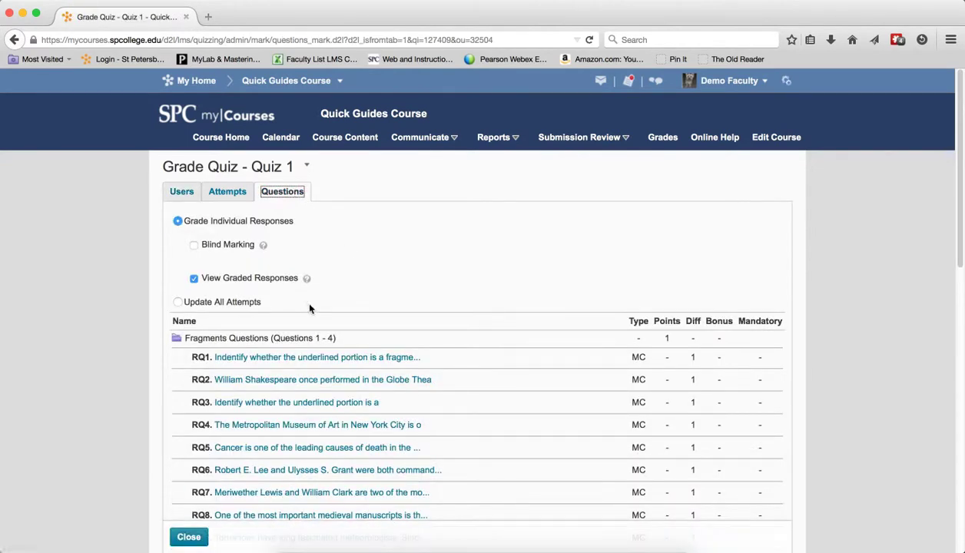
click(176, 301)
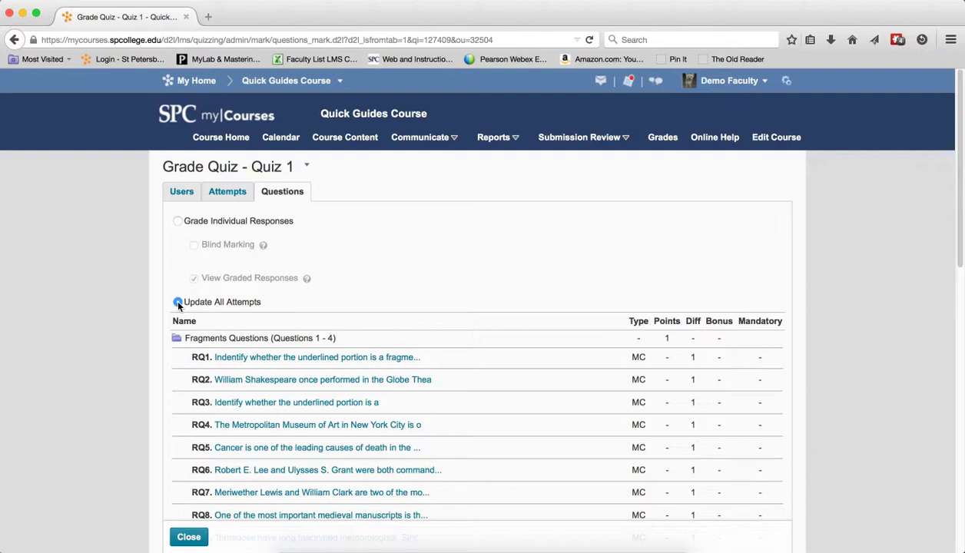
scroll(down, 3)
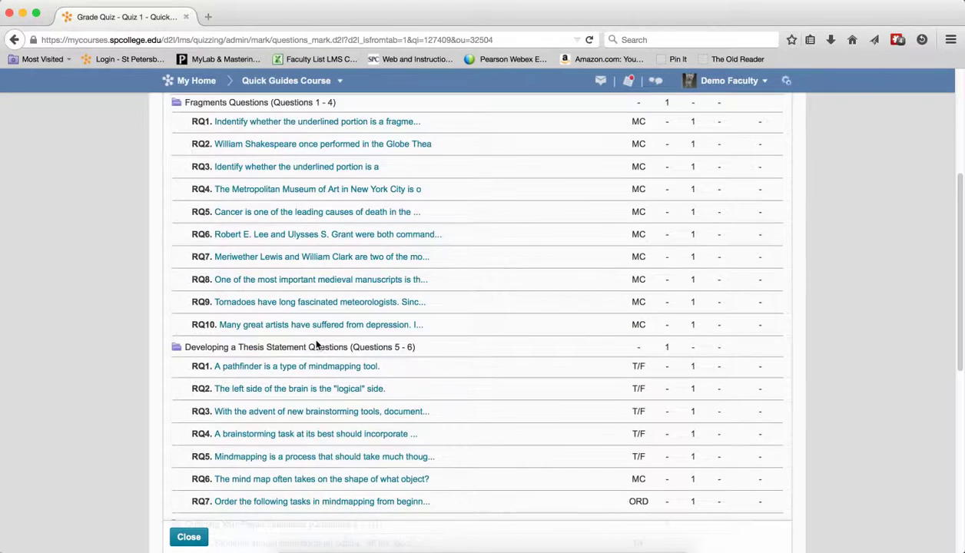
scroll(down, 3)
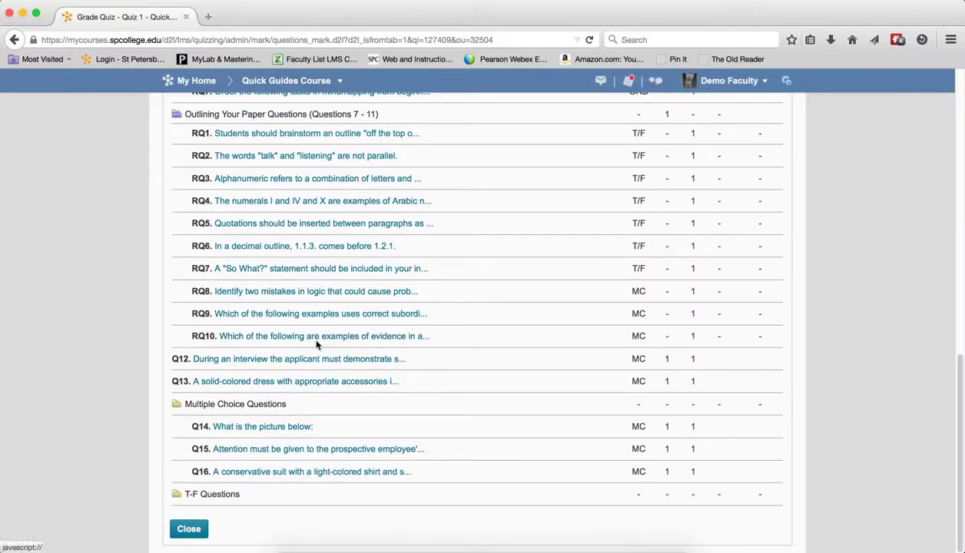
click(263, 427)
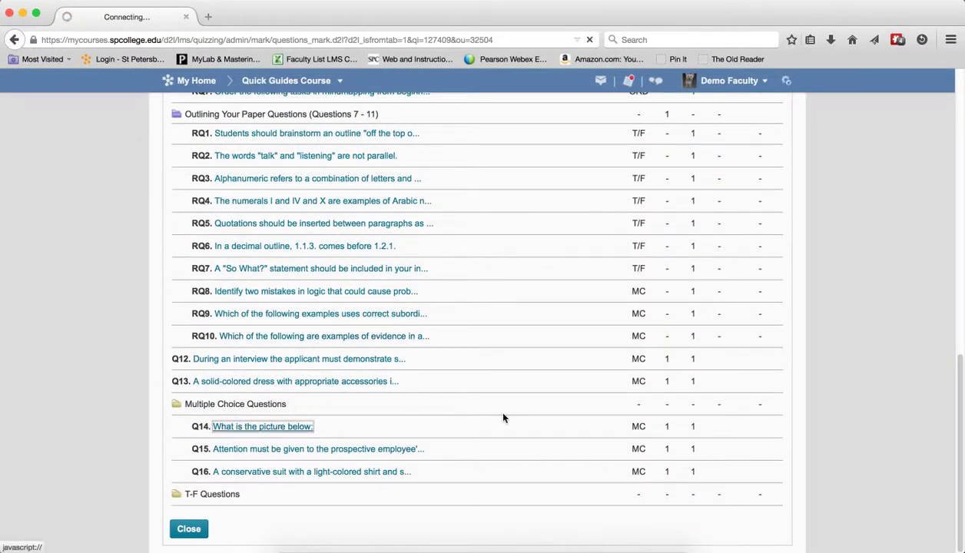
Step: Review Q14 'What is the picture below:' heart diagram and its Lung/Heart/Hand answer distribution
click(262, 427)
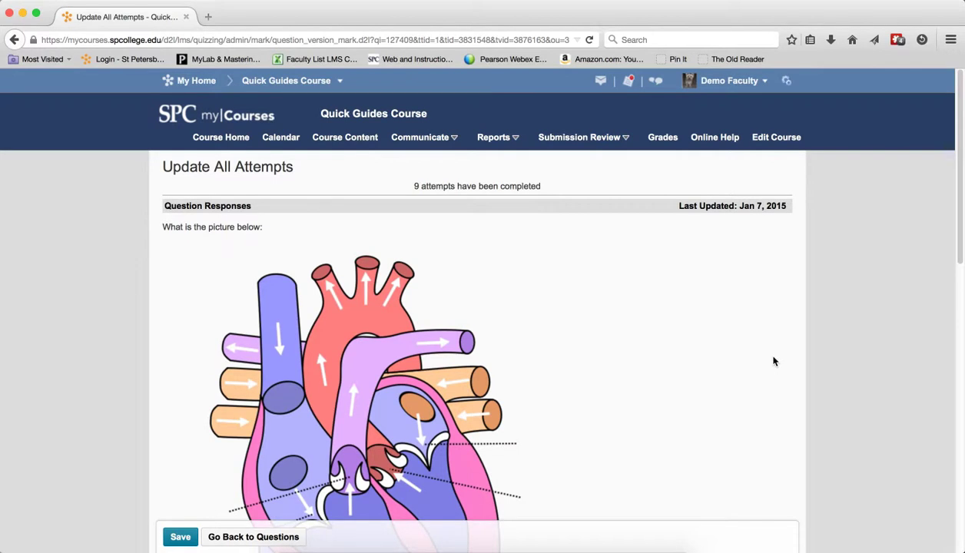
scroll(down, 3)
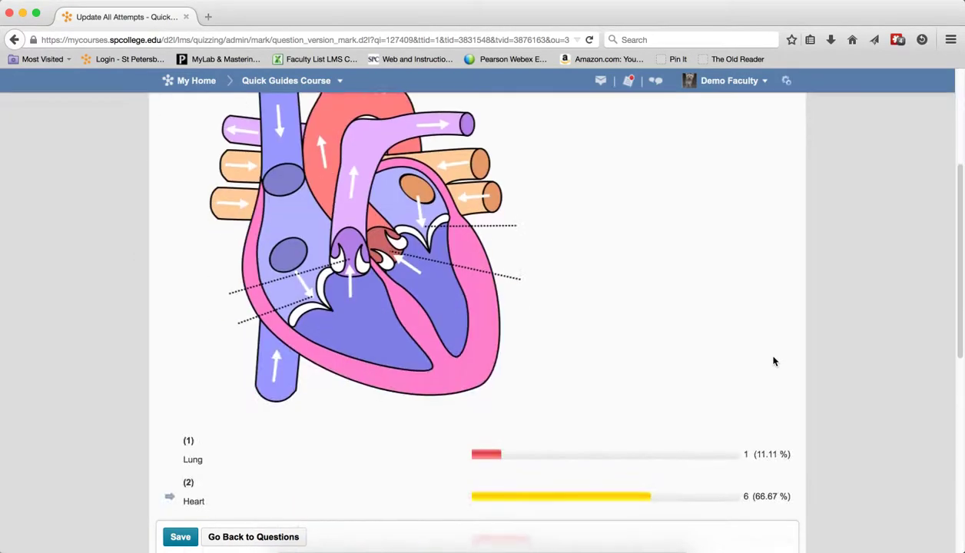
scroll(down, 3)
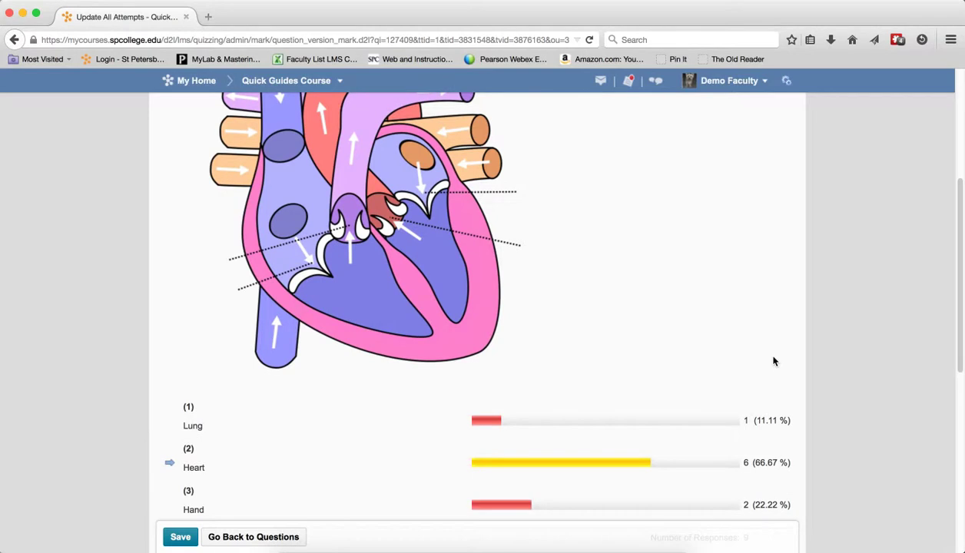
scroll(down, 3)
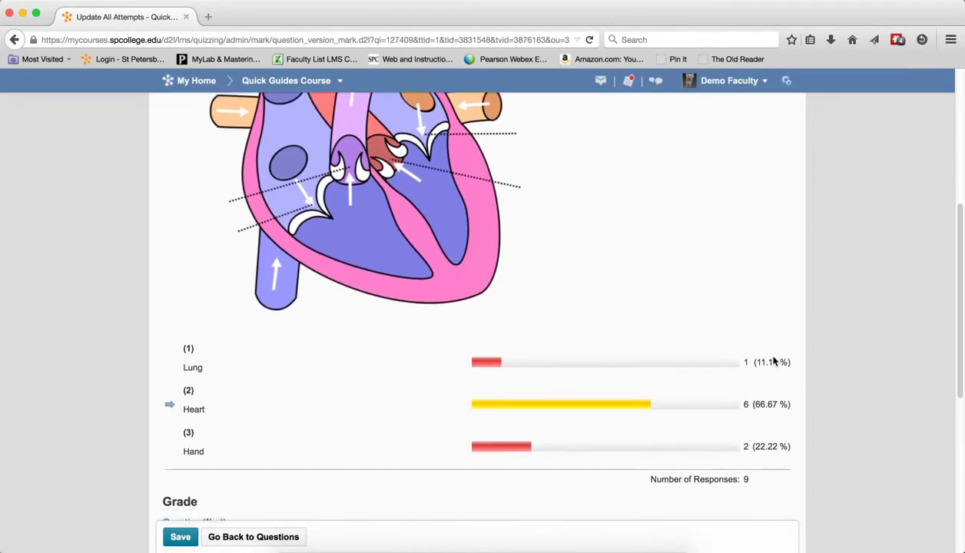
scroll(down, 3)
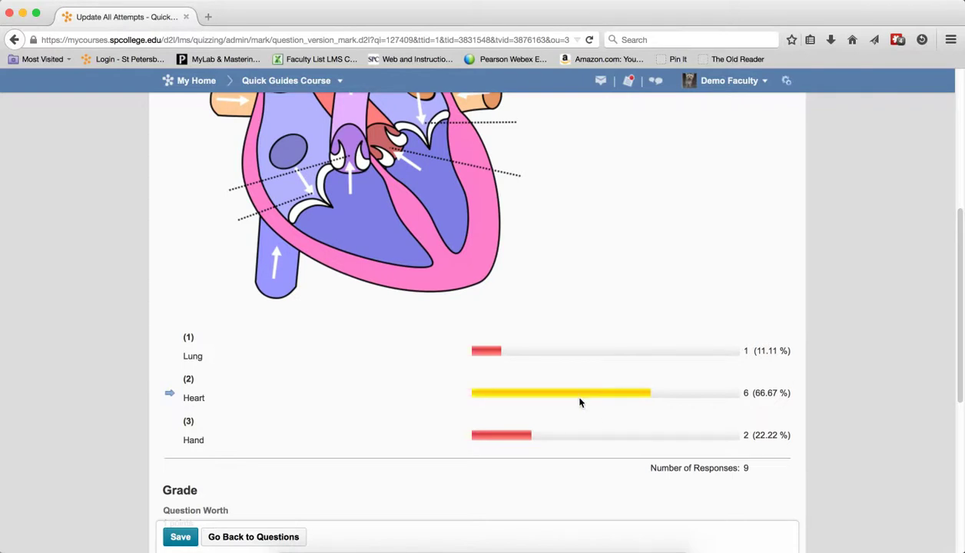
mouse_move(575, 427)
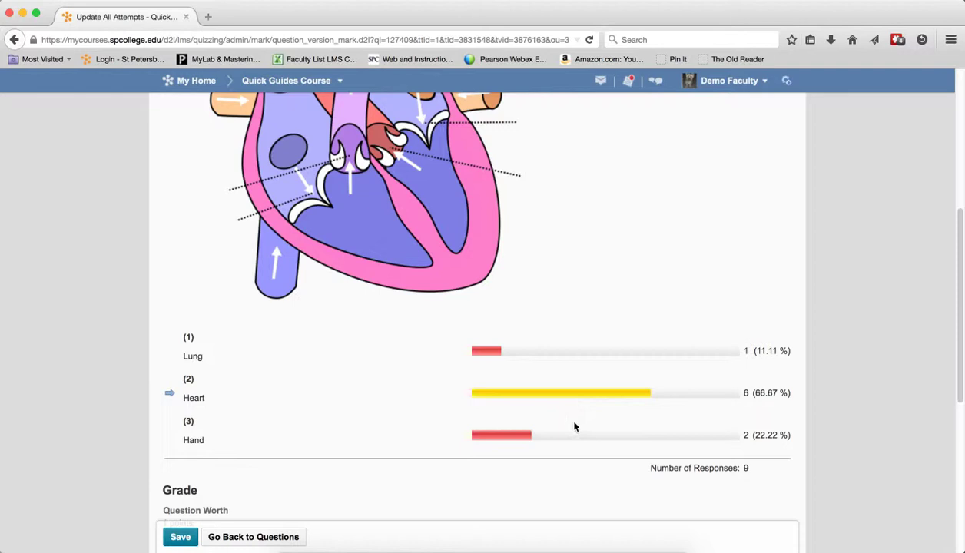
mouse_move(505, 345)
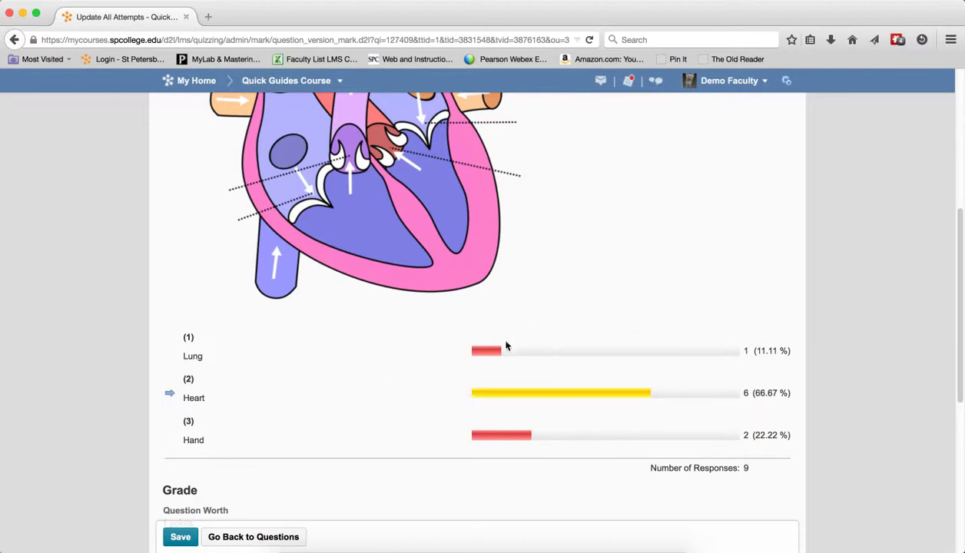
mouse_move(445, 464)
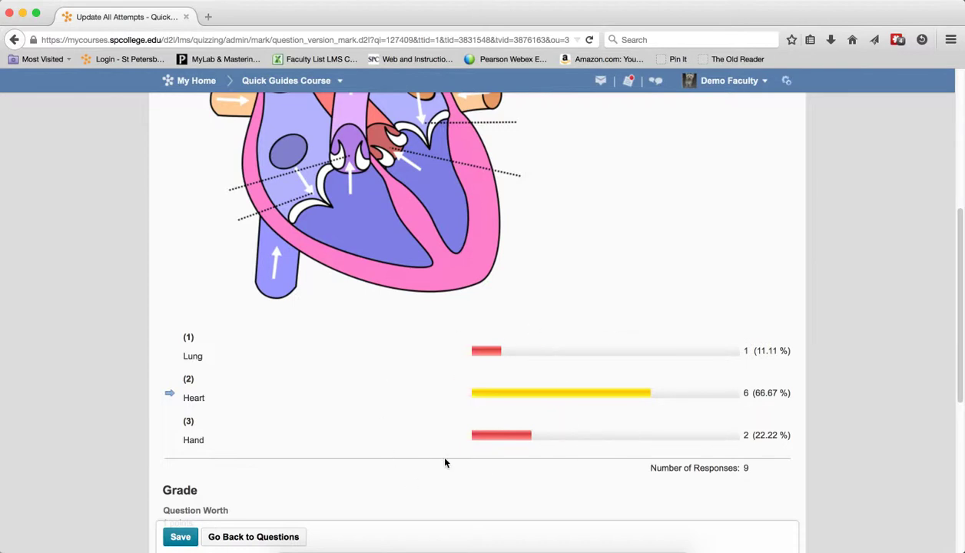
scroll(down, 3)
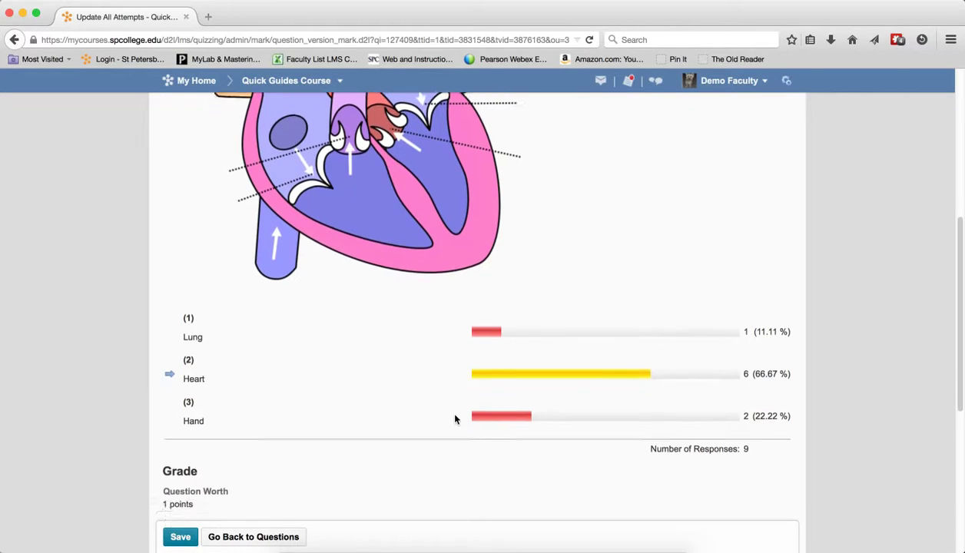
scroll(down, 3)
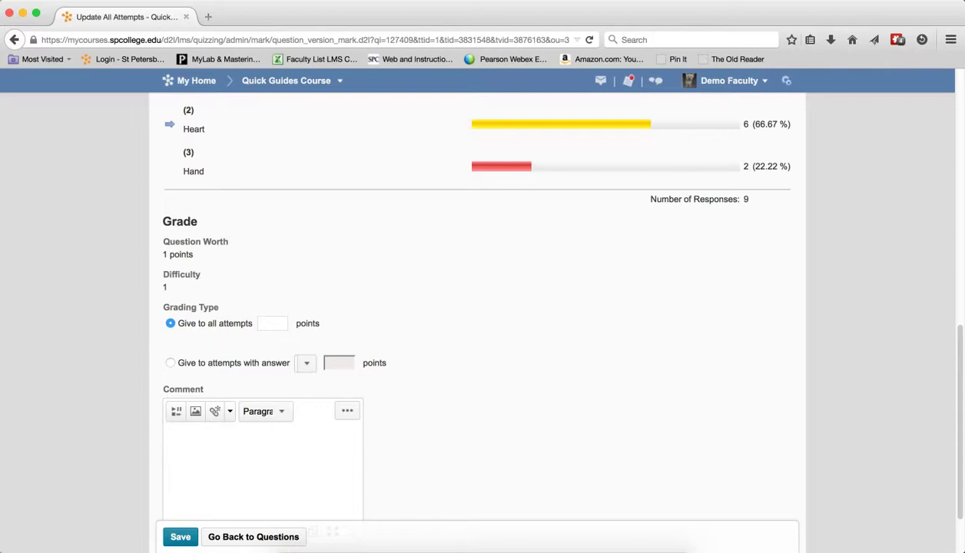
mouse_move(663, 499)
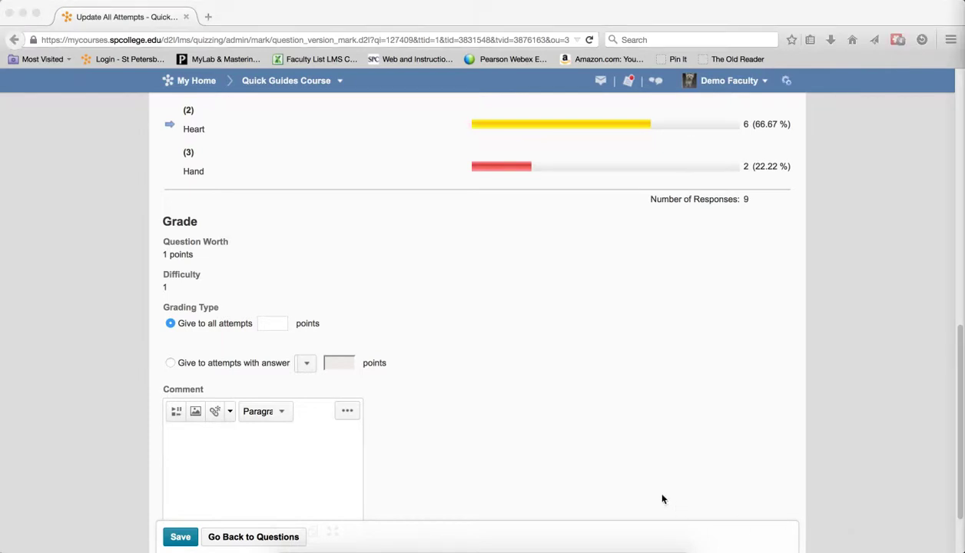
mouse_move(658, 422)
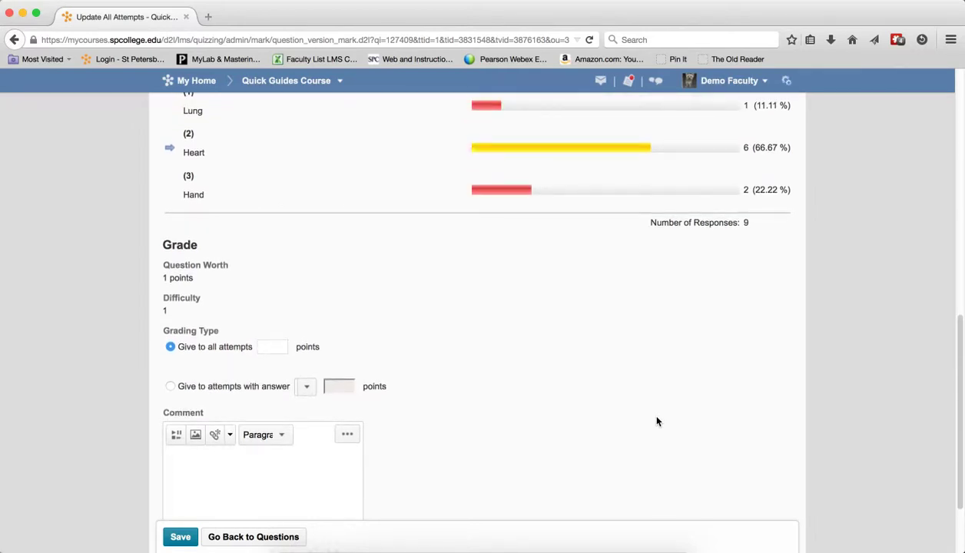
mouse_move(651, 439)
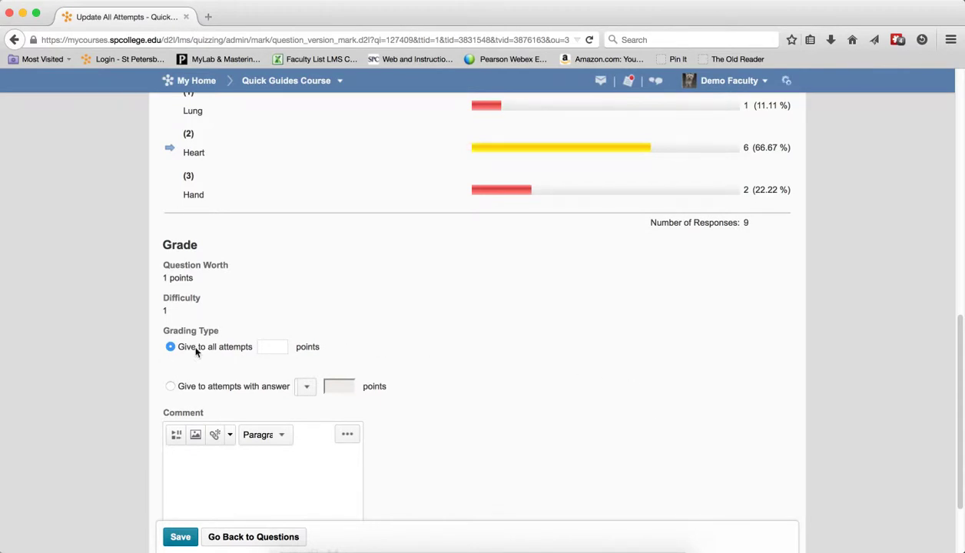
click(273, 347)
text(1)
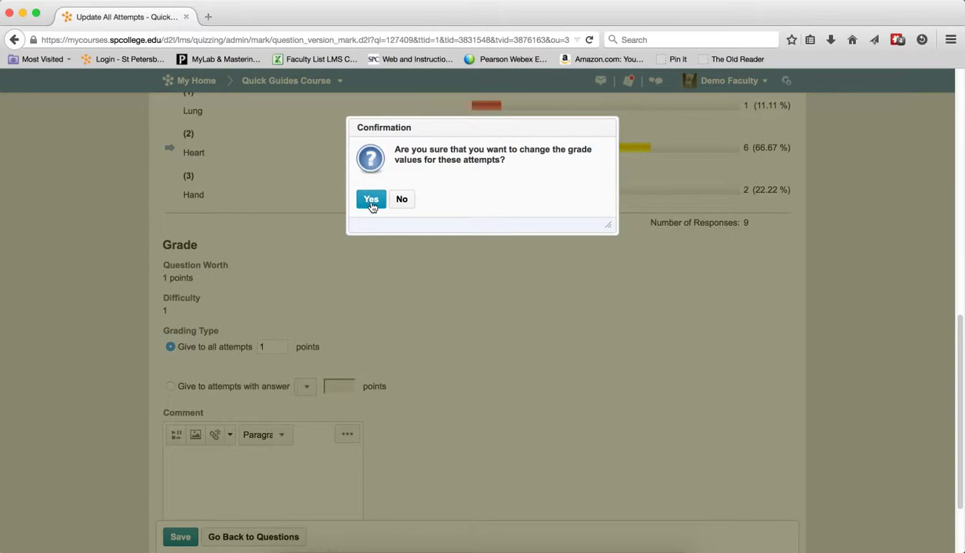
Step: Confirm Yes to give all attempts 1 point on question 14, saved successfully
click(372, 200)
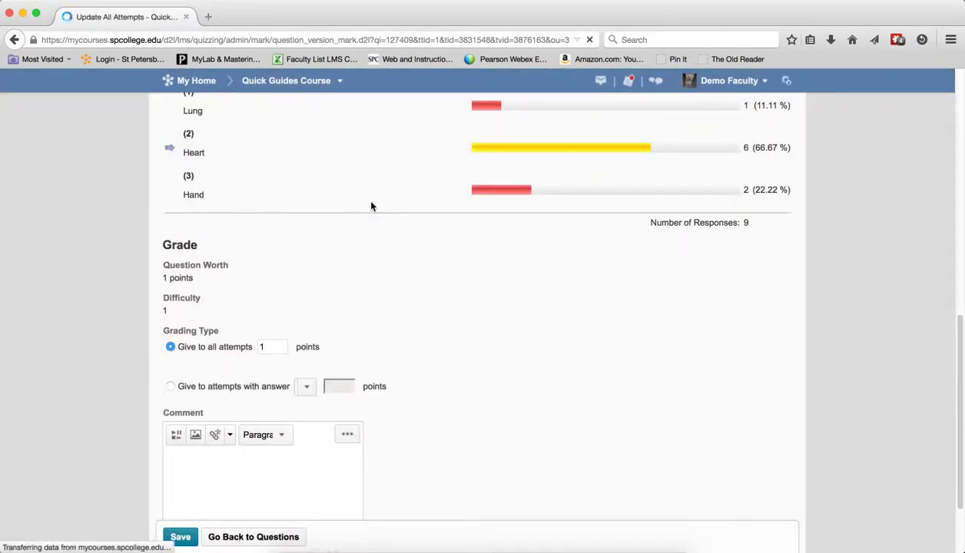
click(179, 536)
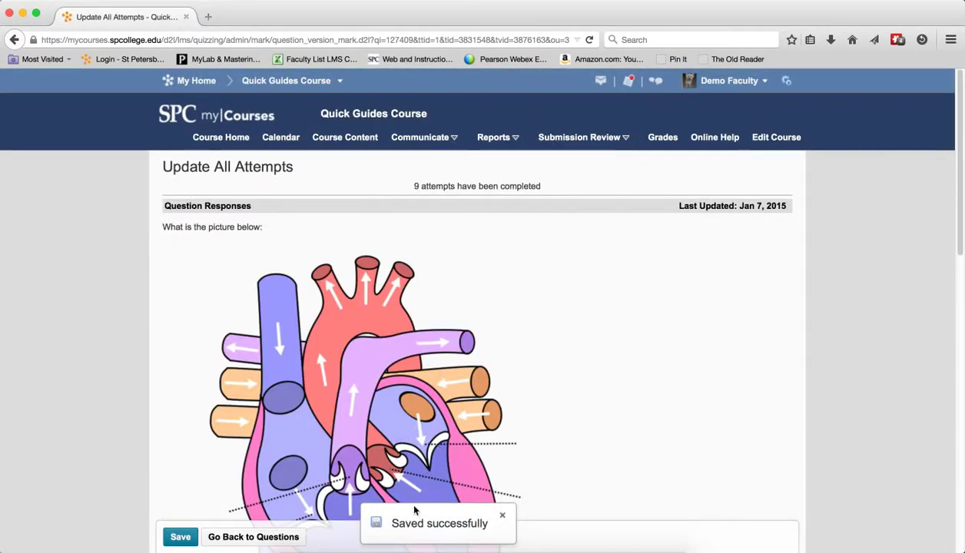
mouse_move(427, 534)
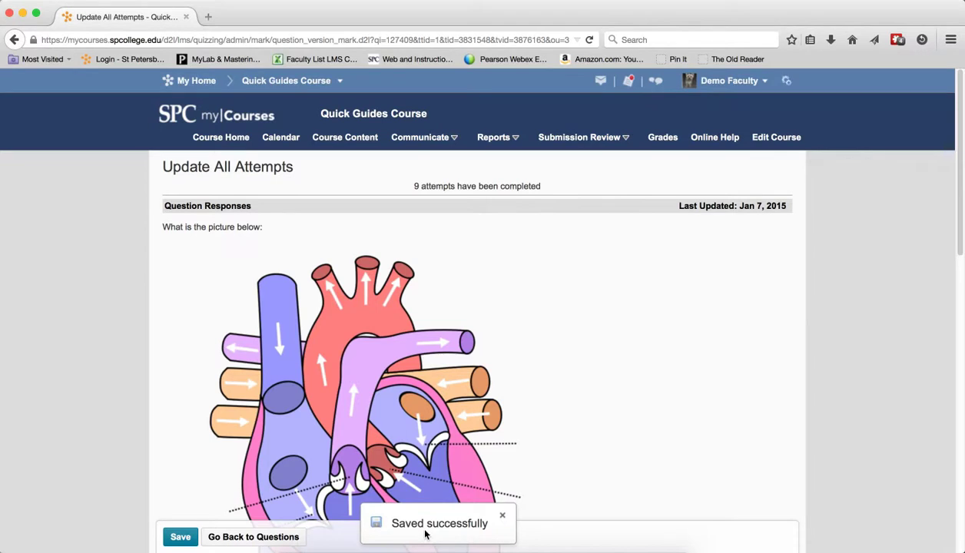
mouse_move(269, 541)
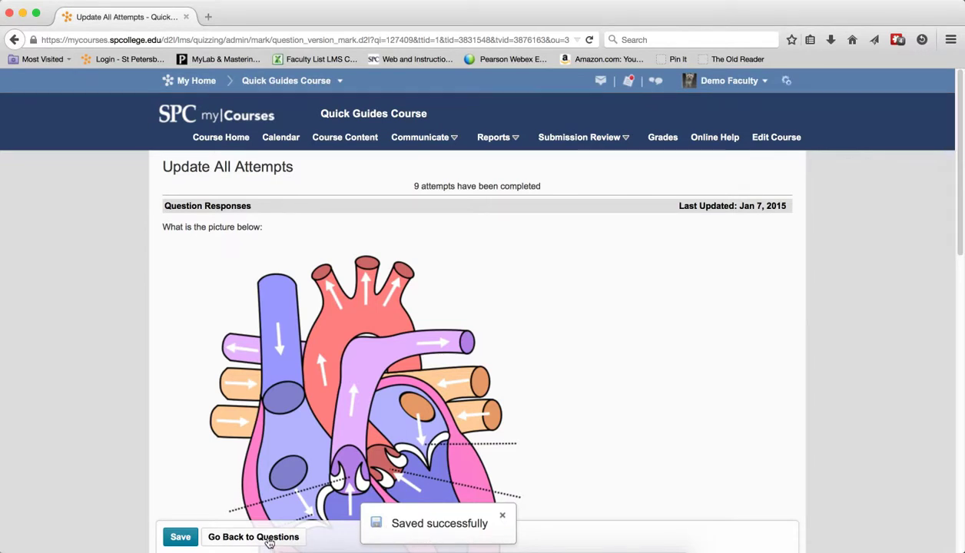
Step: Return to Quiz 1's questions and open RQ4, the Metropolitan Museum of Art question
click(254, 536)
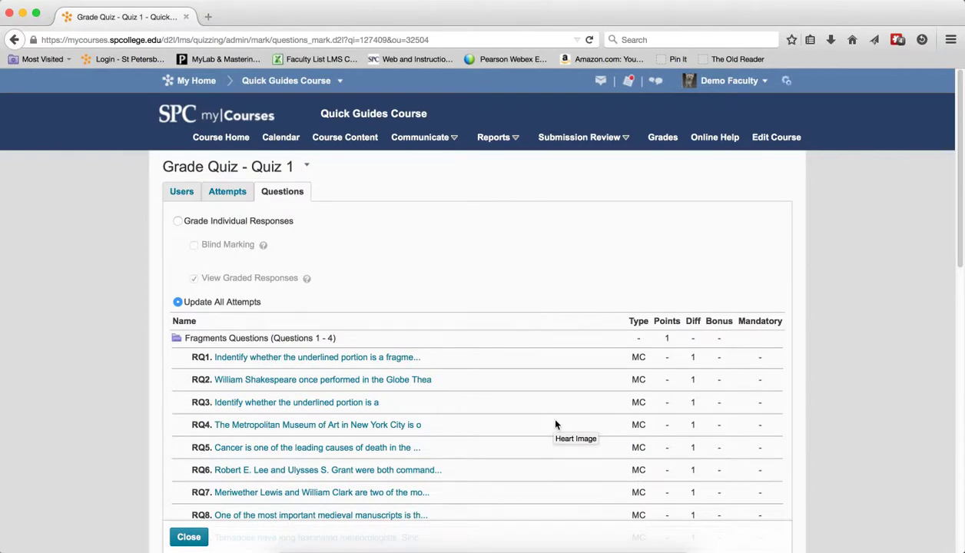
scroll(down, 3)
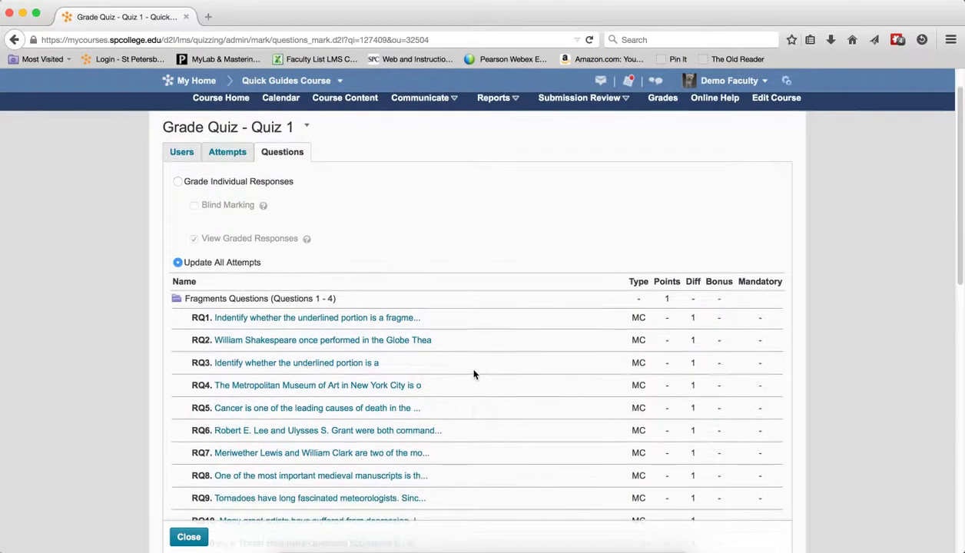
click(316, 384)
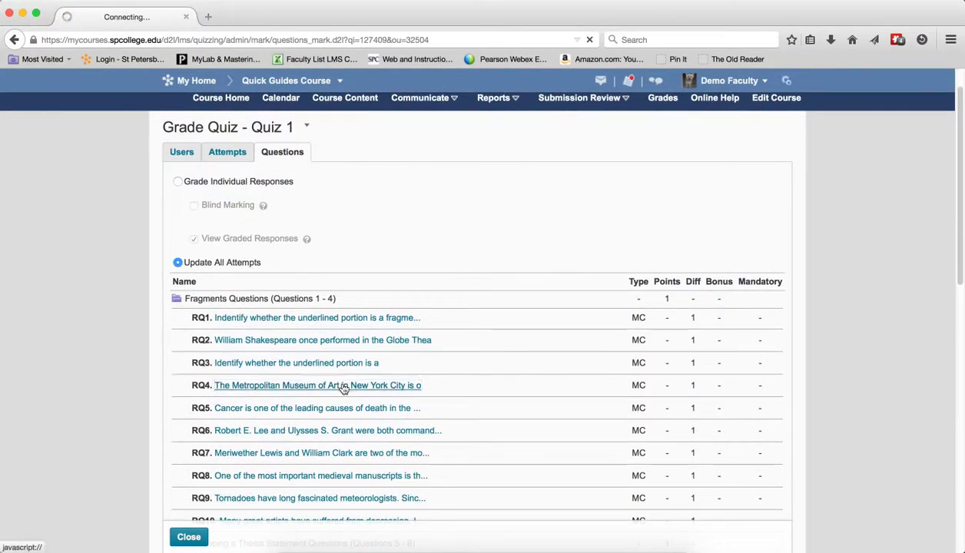
click(316, 384)
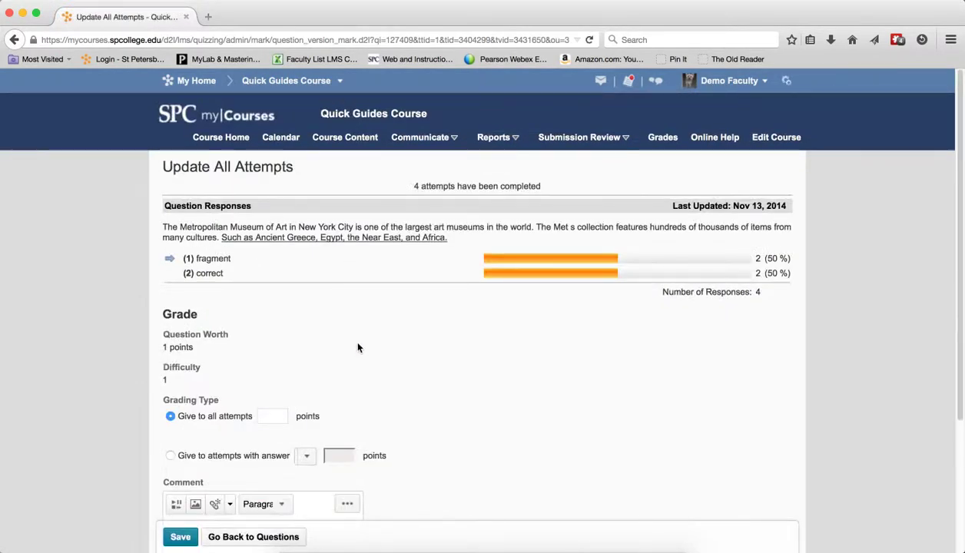
Step: Set RQ4 to give 1 point to attempts with answer 2 and save, reaching the confirmation
scroll(down, 3)
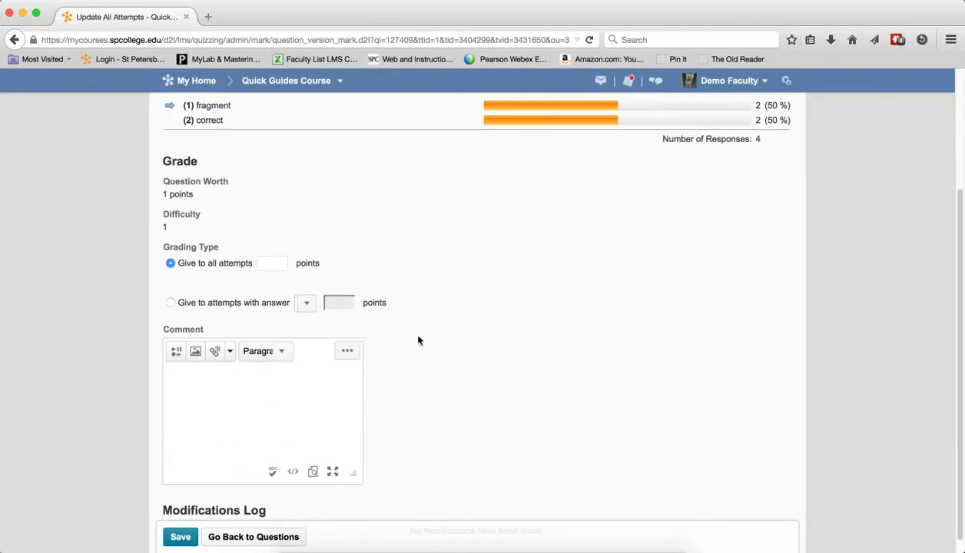
click(169, 302)
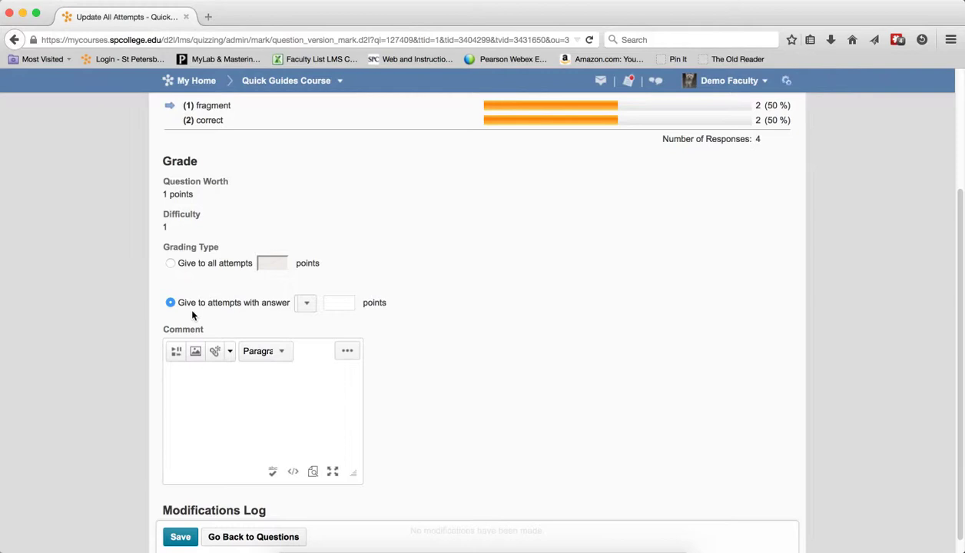
mouse_move(239, 326)
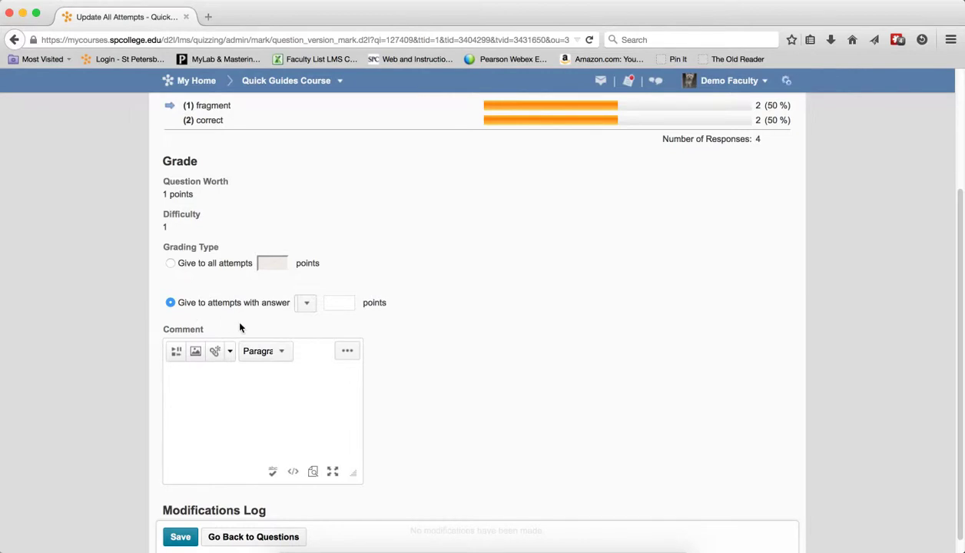
click(304, 301)
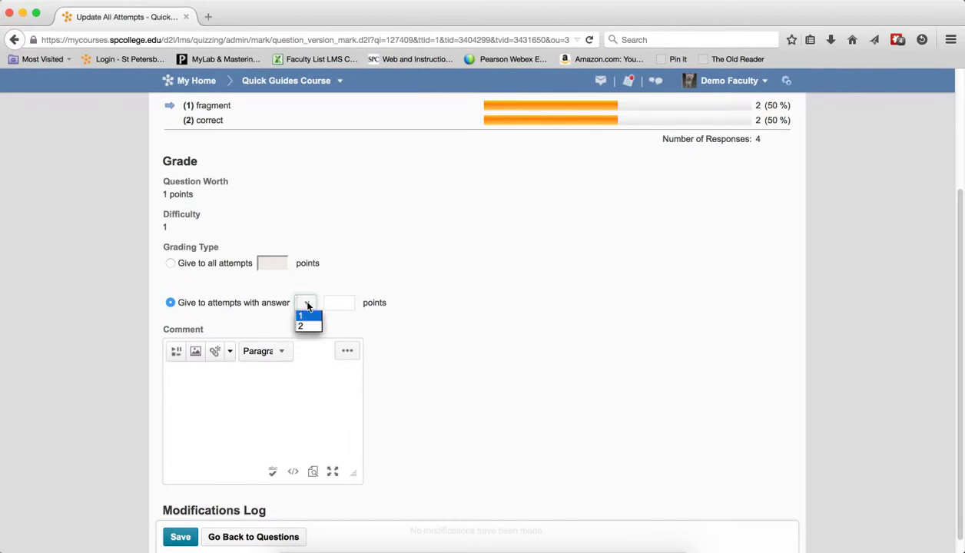
mouse_move(305, 326)
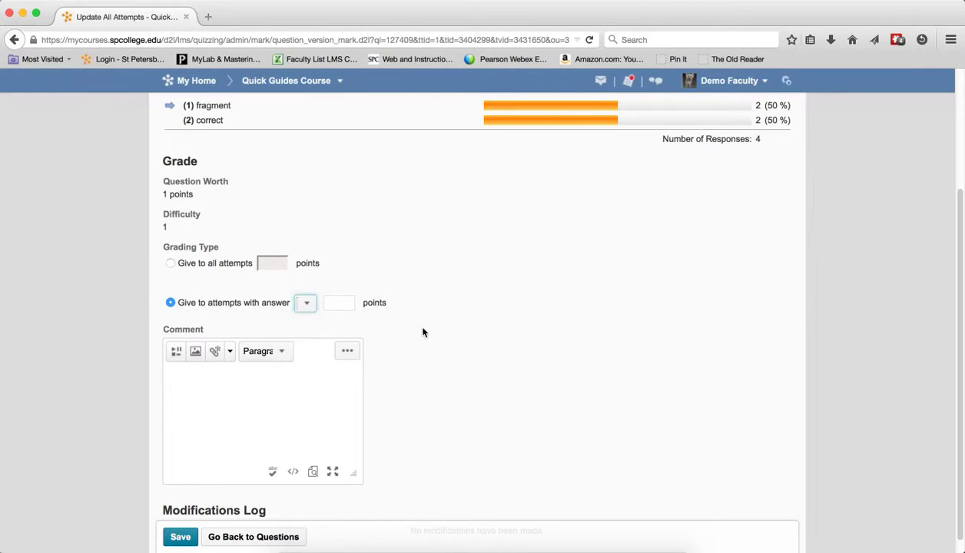
mouse_move(421, 326)
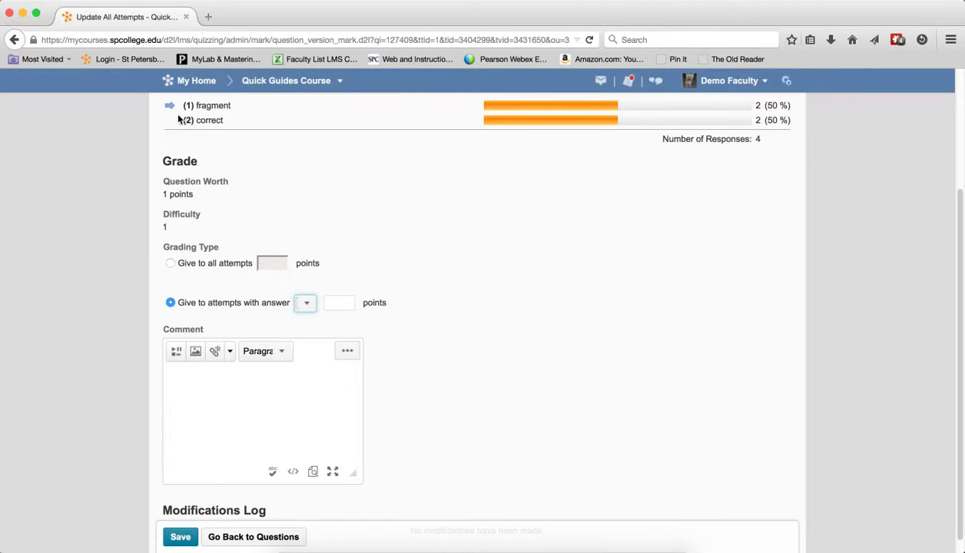
mouse_move(325, 321)
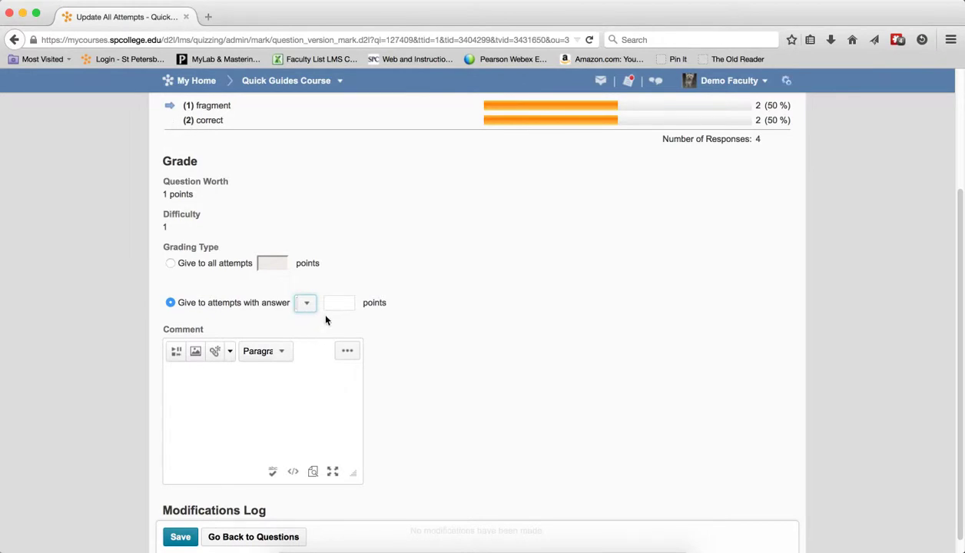
click(338, 301)
text(1)
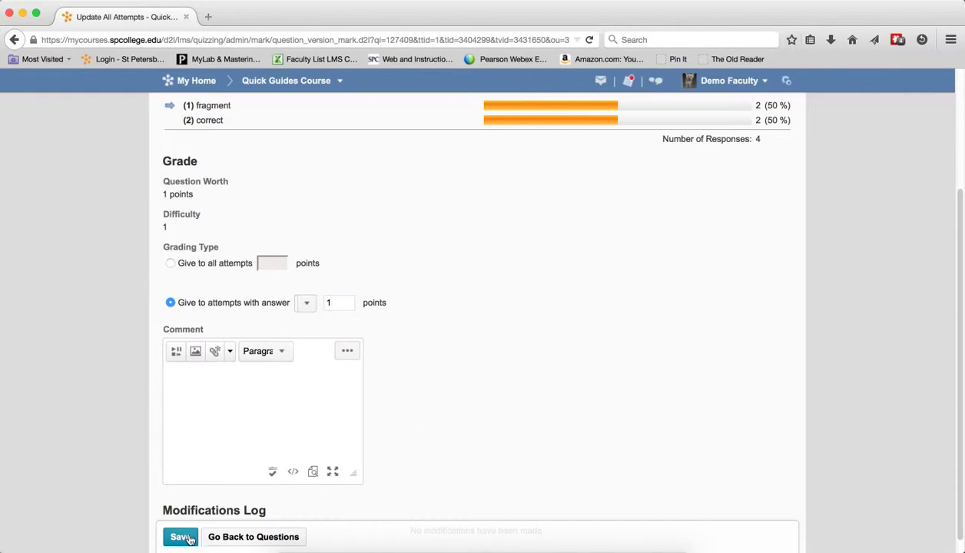
click(180, 537)
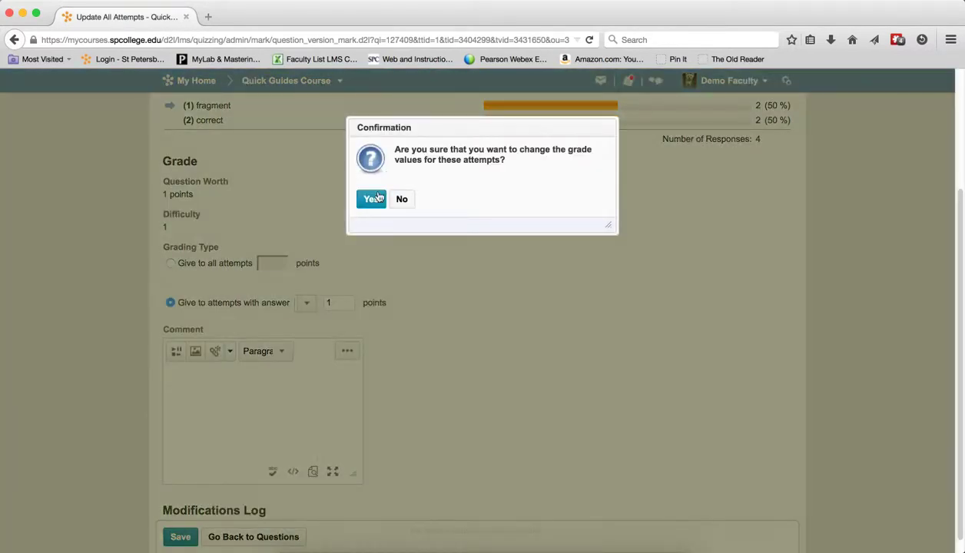
Step: Confirm RQ4's regrade, check the Modifications Log, and go back to Quiz 1's questions
click(372, 198)
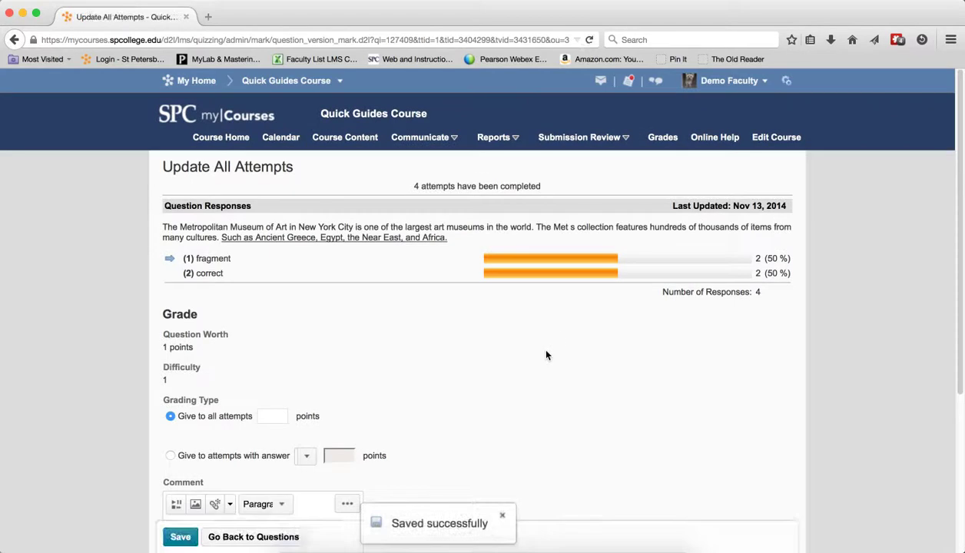
scroll(down, 3)
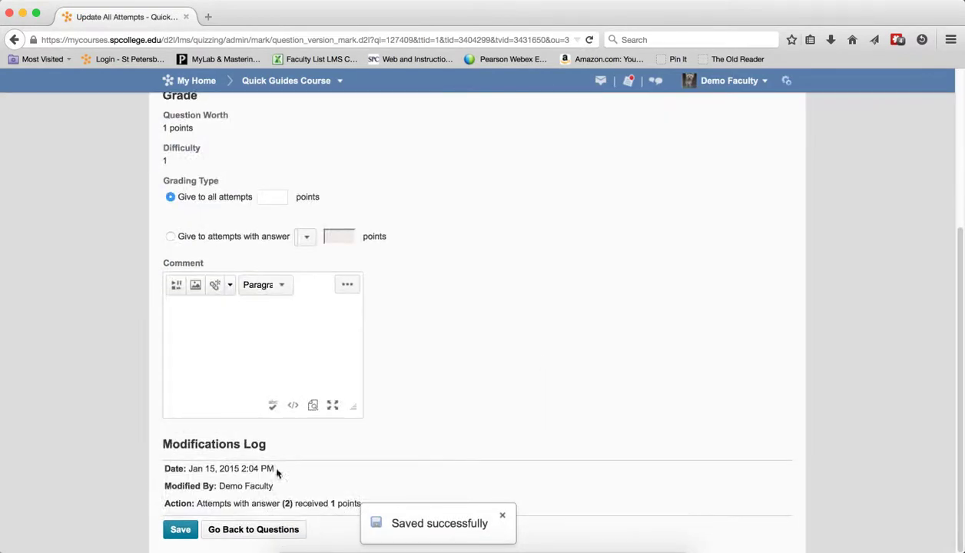
mouse_move(236, 487)
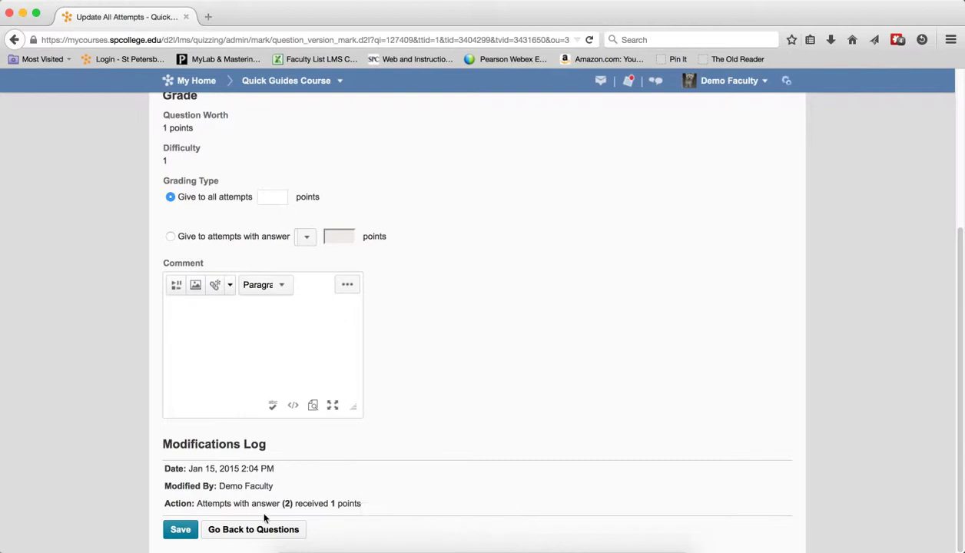
click(180, 528)
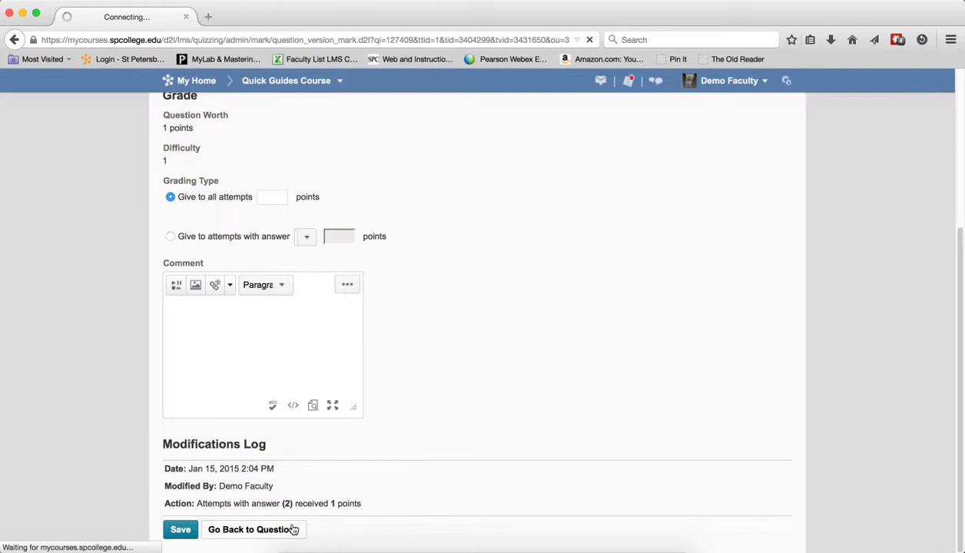
click(249, 529)
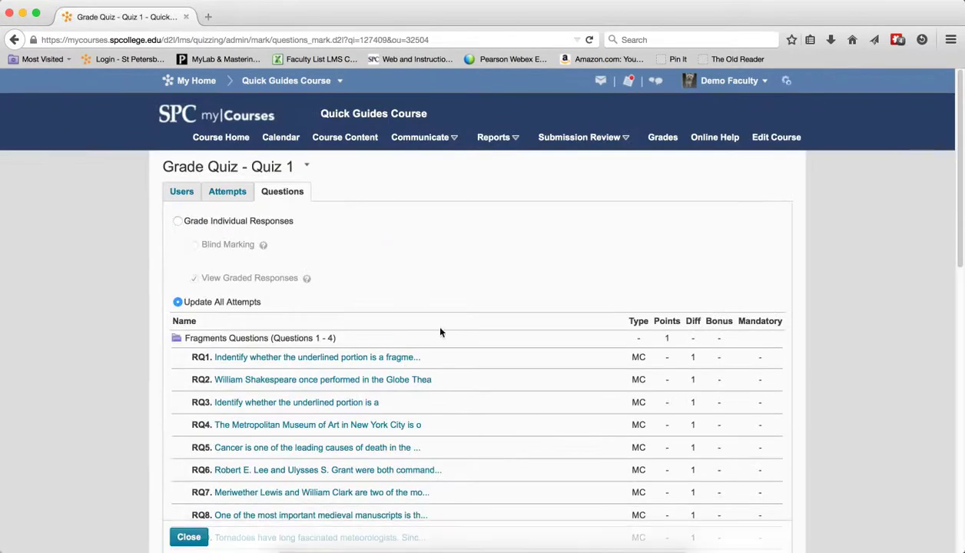
mouse_move(256, 454)
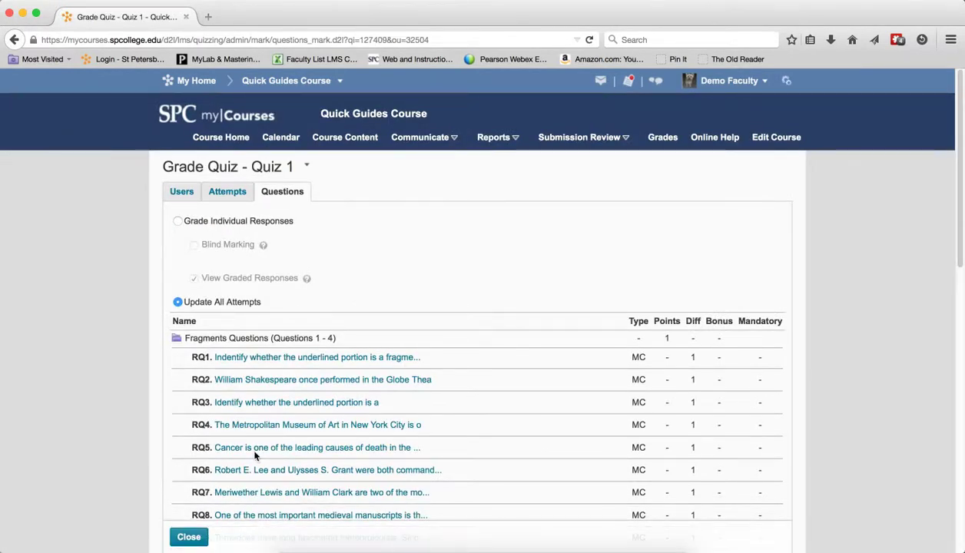